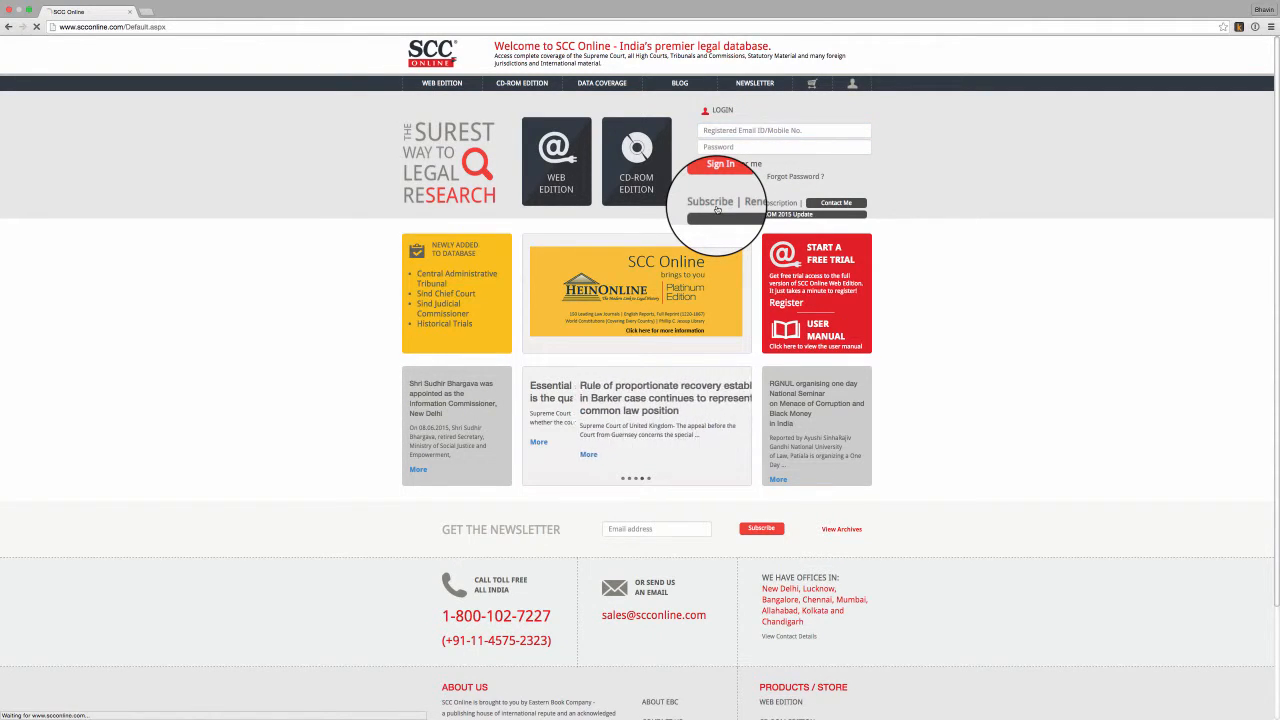
left_click(710, 202)
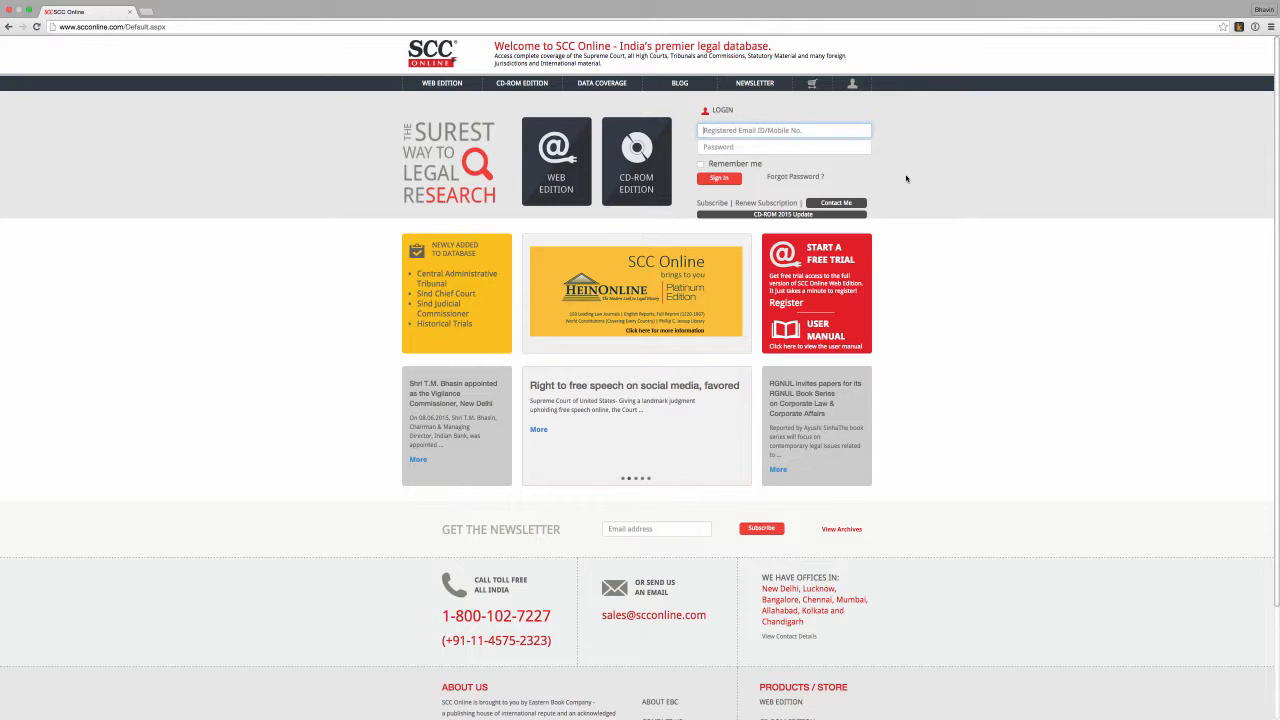
left_click(796, 176)
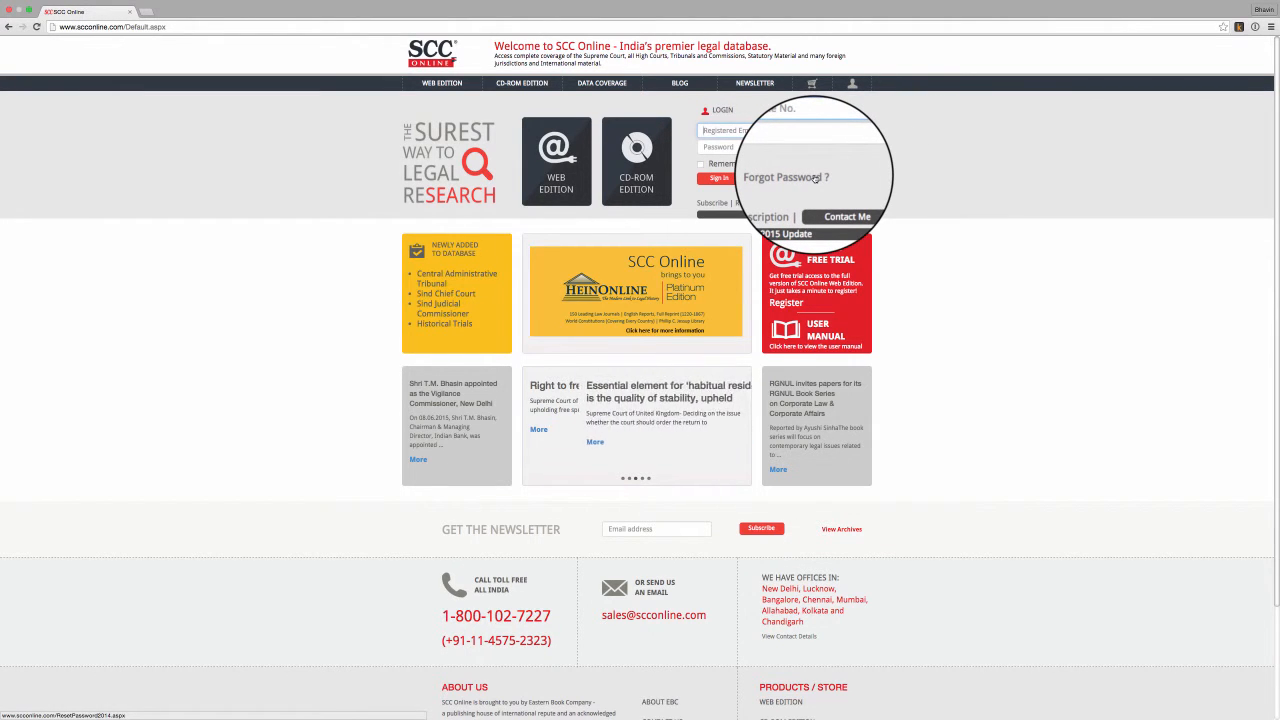